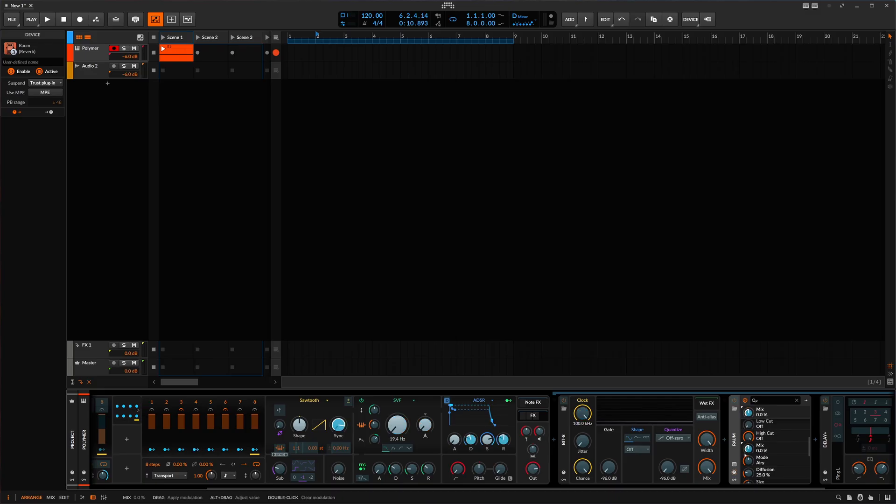
Step: Start transport playback to hear the step modulator sweeping Raum's Mix amount
{"action": "left_click", "coordinate": [48, 20]}
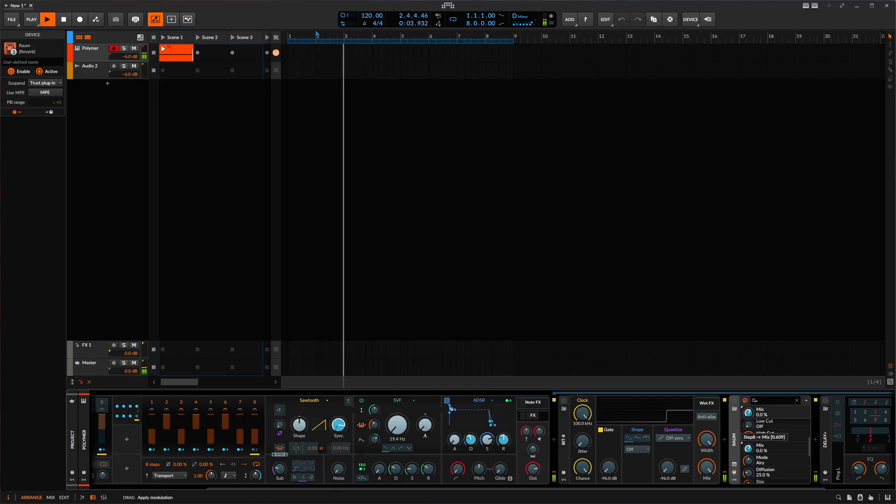